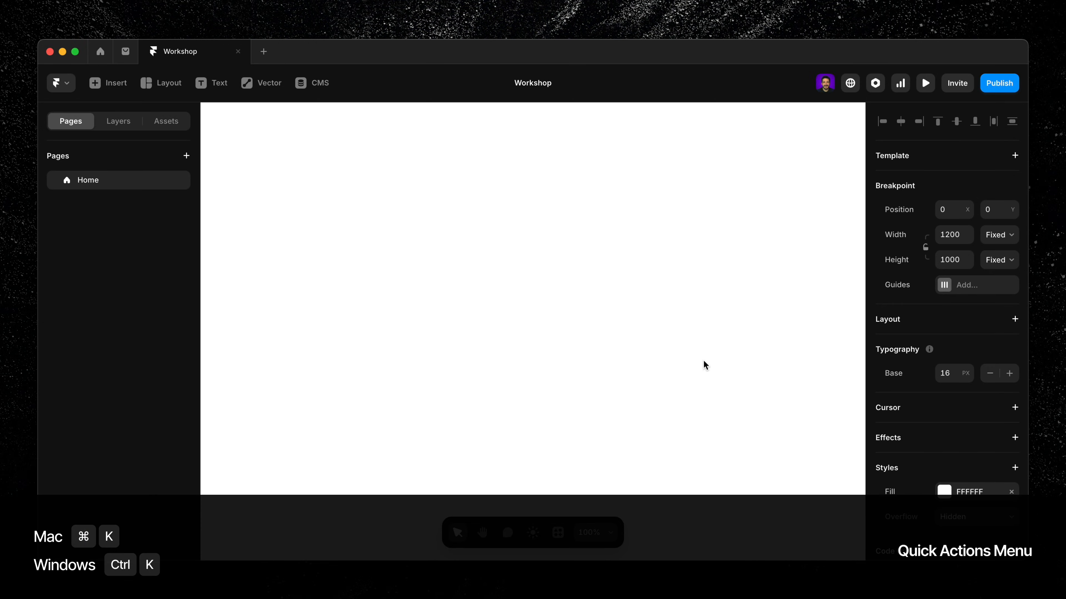
Step: Launch Workshop via Quick Actions and load the Animated Clock suggestion into the prompt
key(cmd+k)
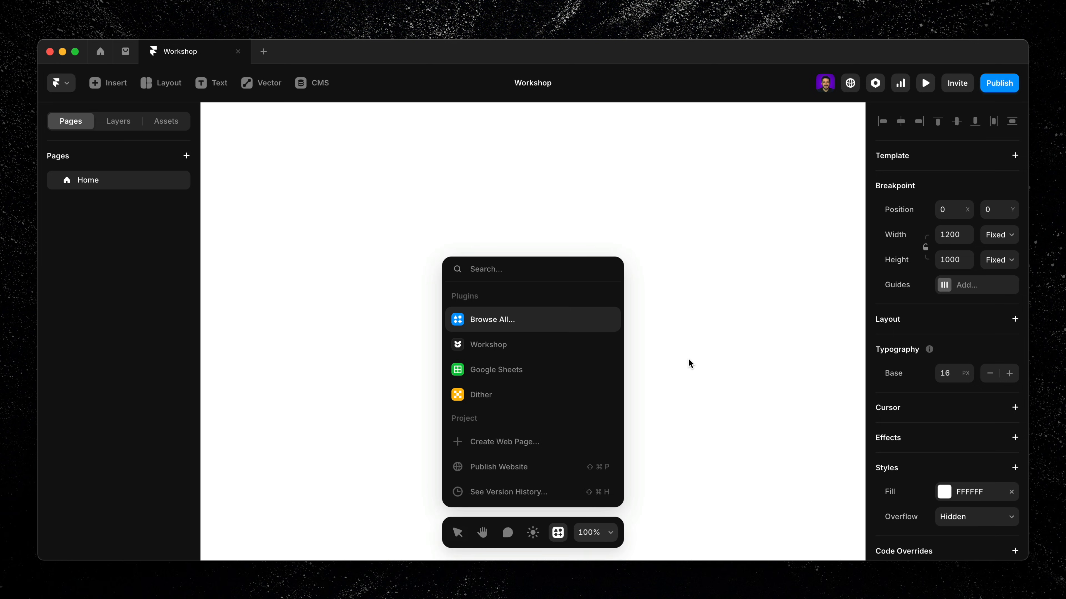
click(488, 345)
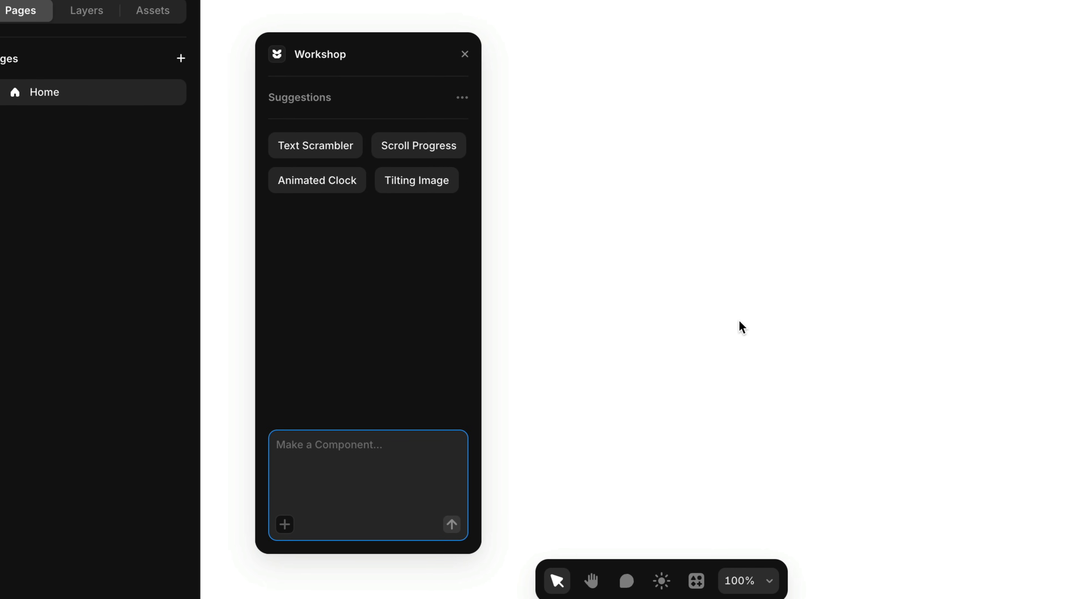
mouse_move(518, 237)
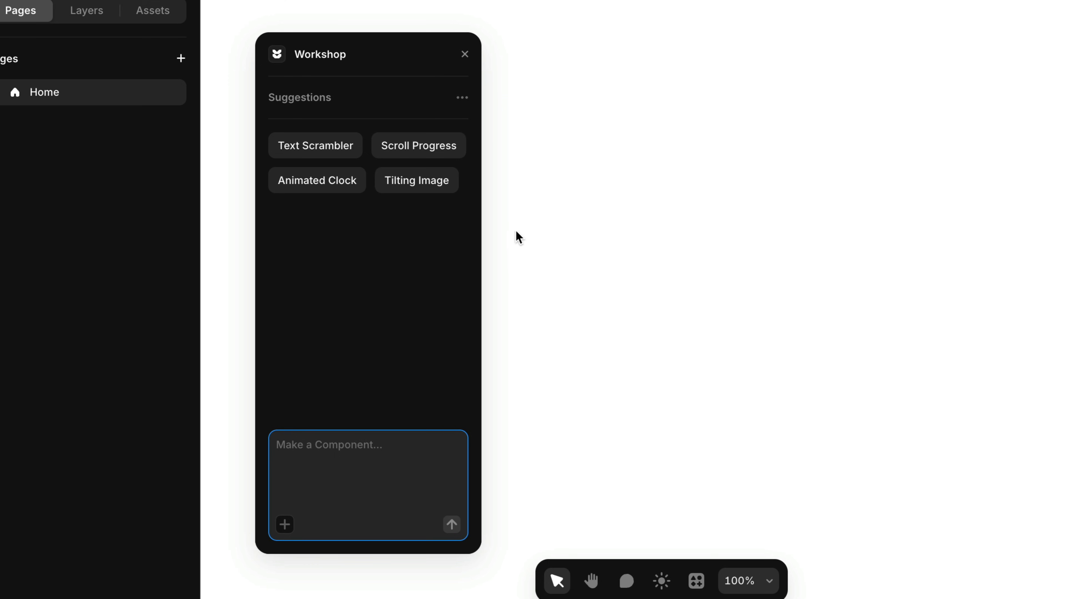
click(418, 146)
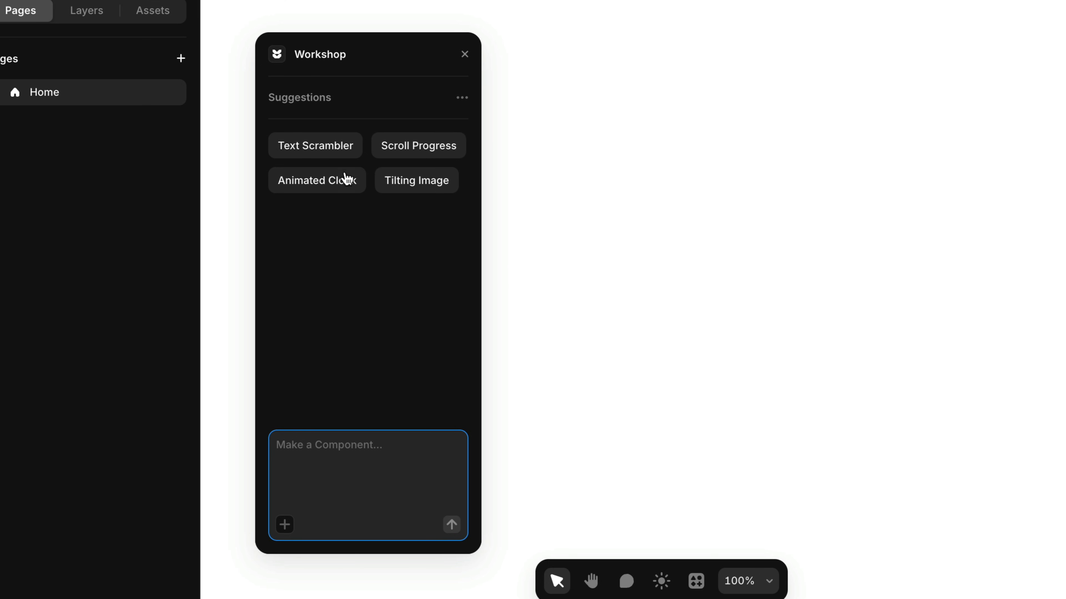
click(317, 180)
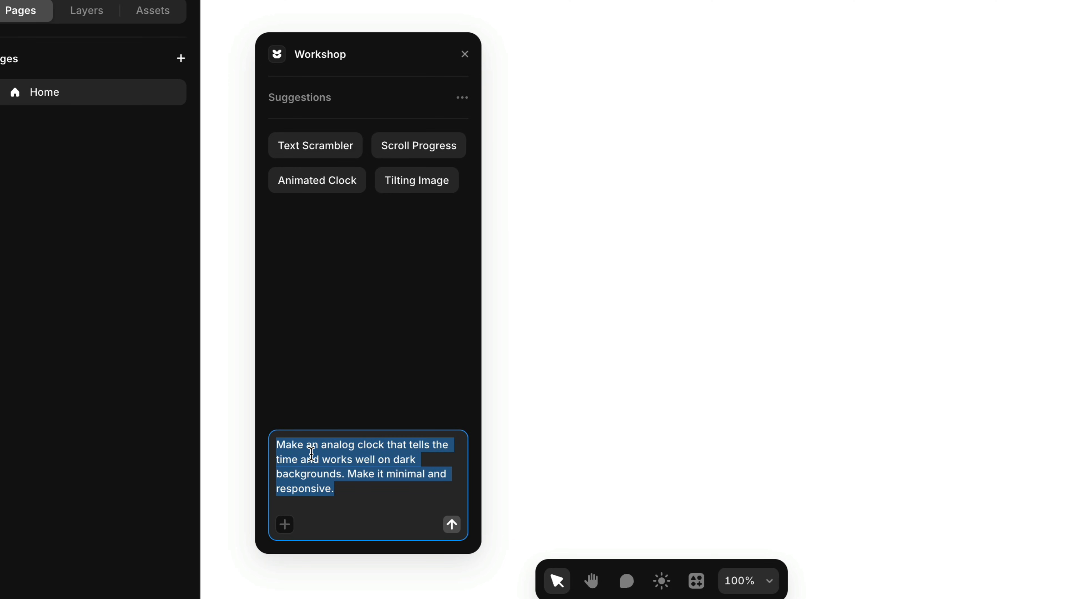
click(451, 524)
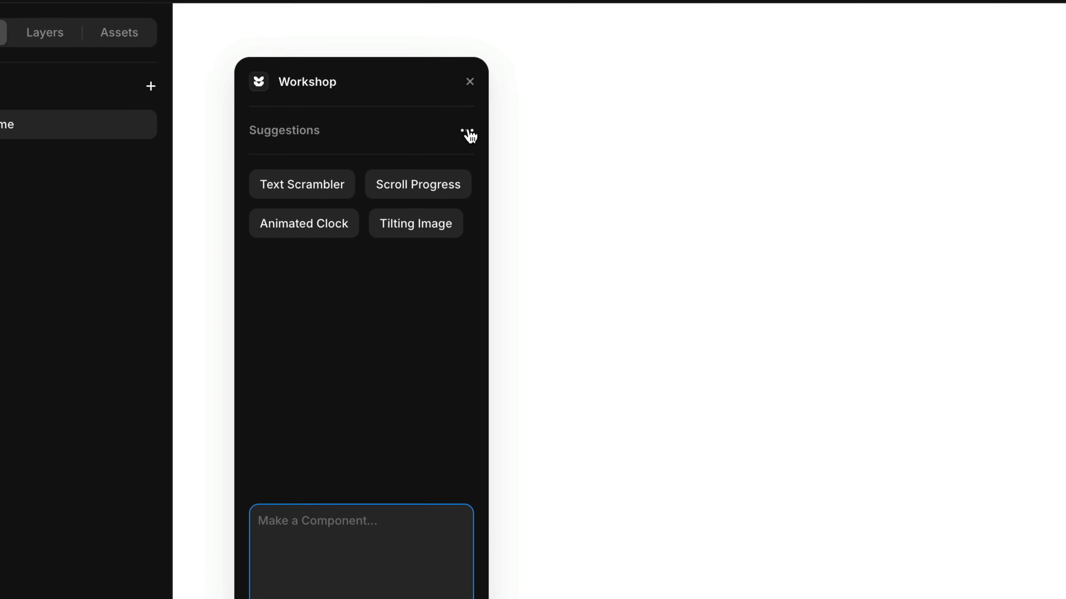
click(469, 135)
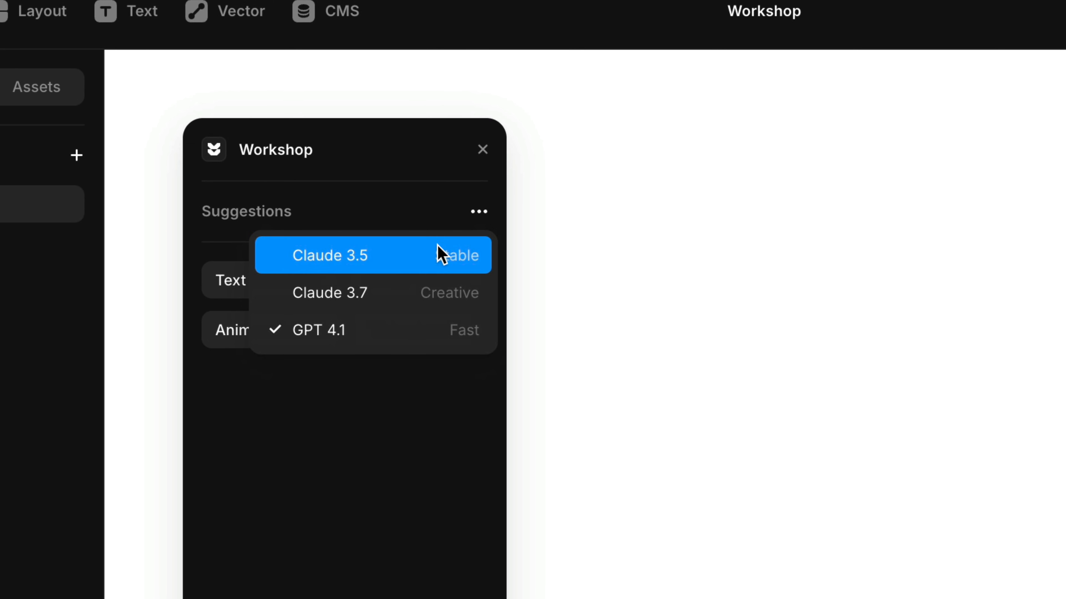
mouse_move(397, 292)
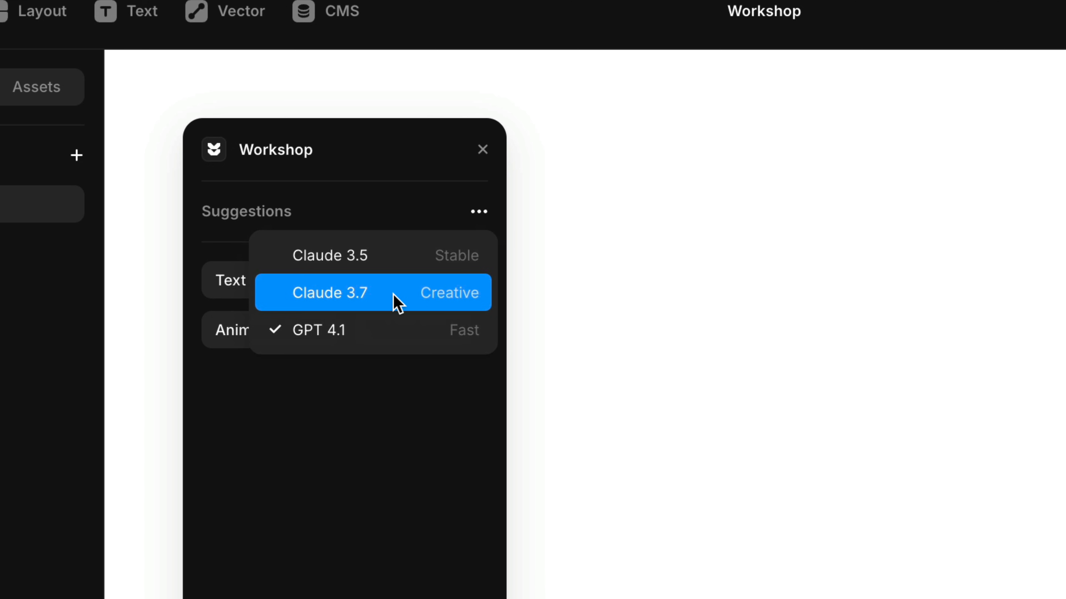
mouse_move(403, 398)
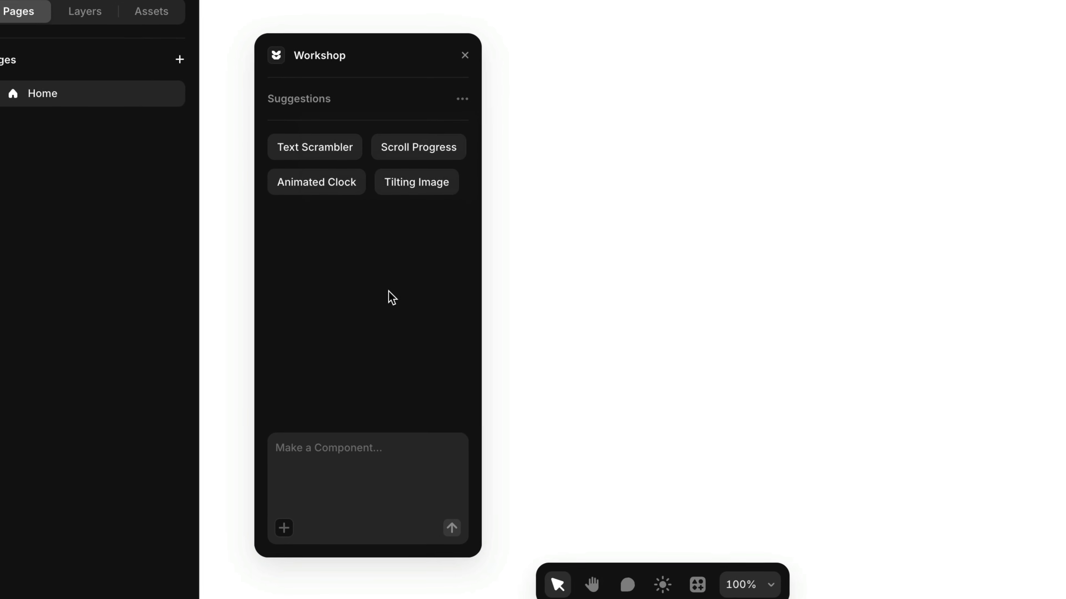
Step: Enter the request 'a tab component with icons and active states' in the Make a Component field
text(a tab component)
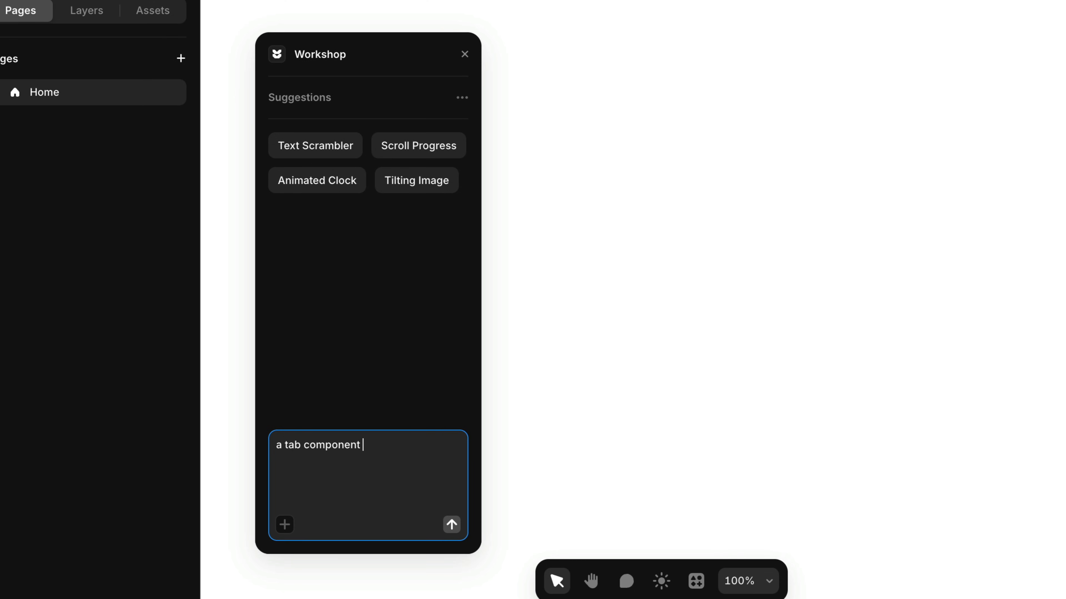
text(with icons and active states)
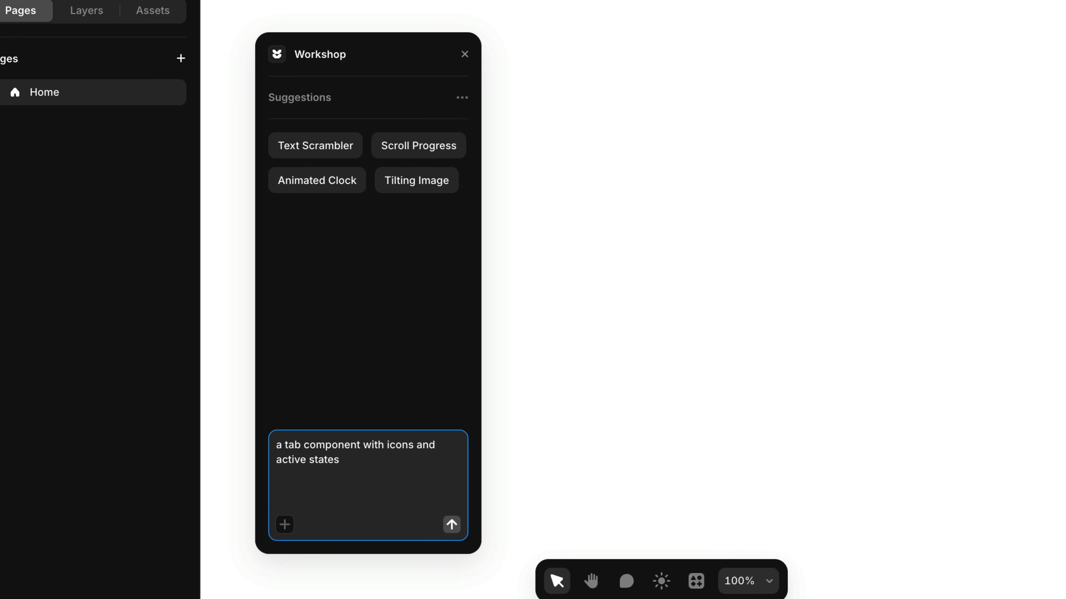
click(451, 525)
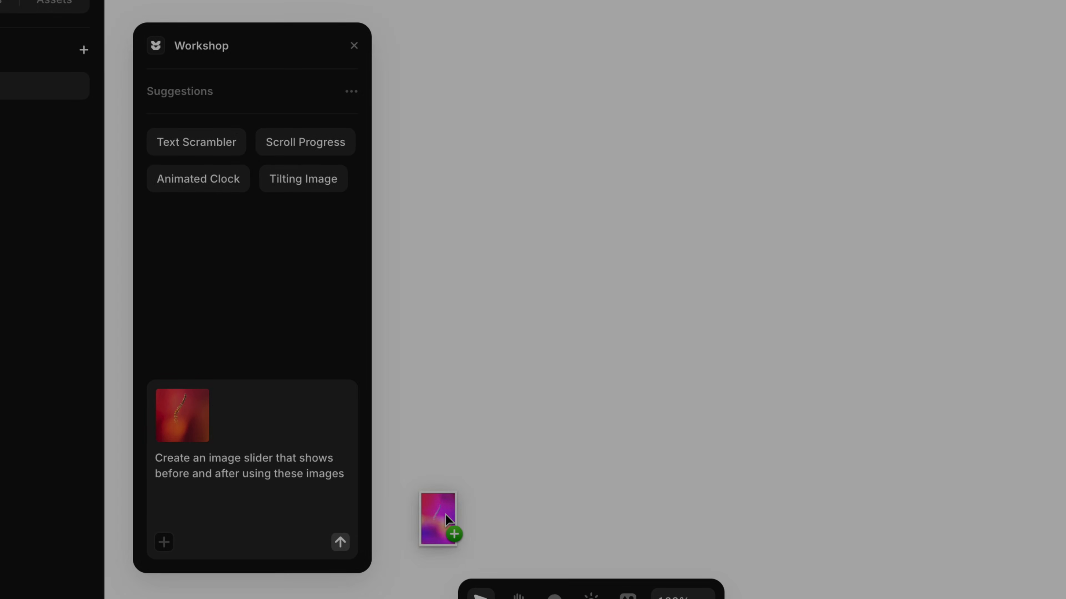
drag(438, 518, 240, 415)
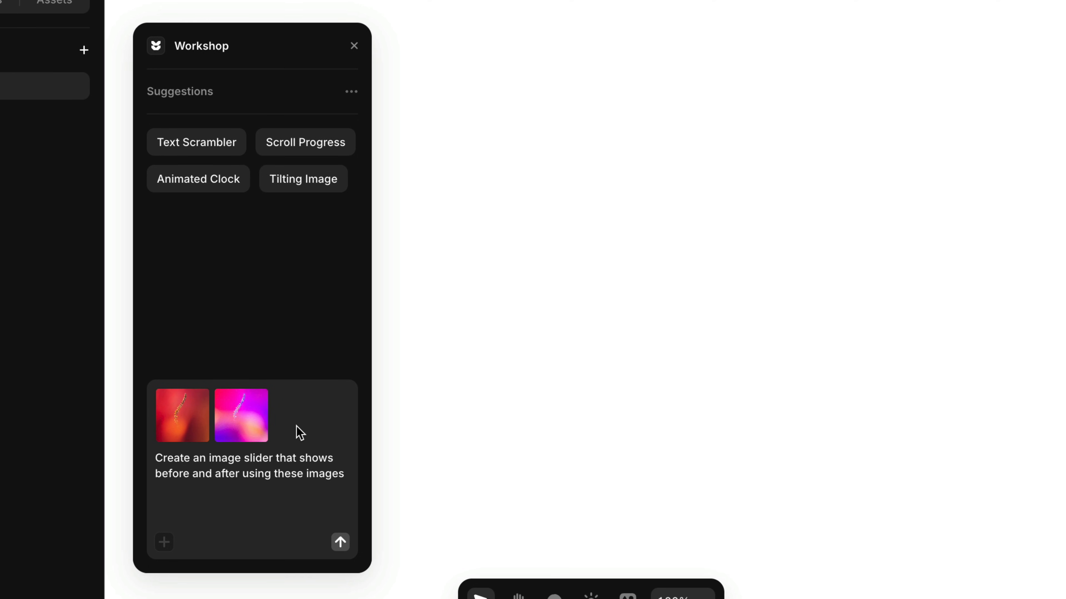
click(340, 543)
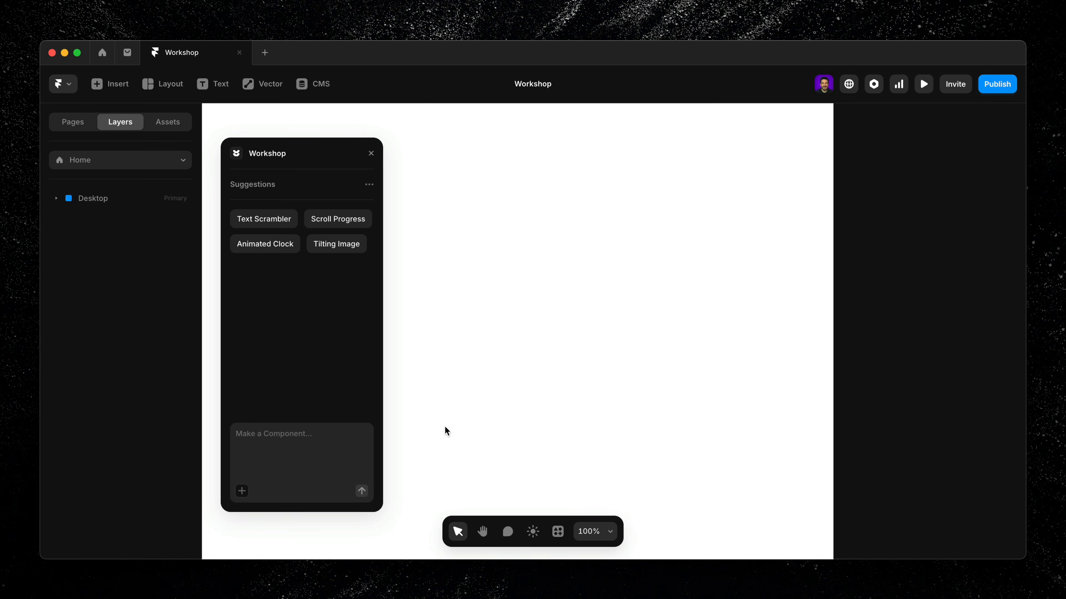
Step: Send Workshop a request for a pricing calculator with a visitors slider starting at $19/month
text(Create a pricing calculator with a slider that adjusts the number of visitors. Start pricing at $19/month.)
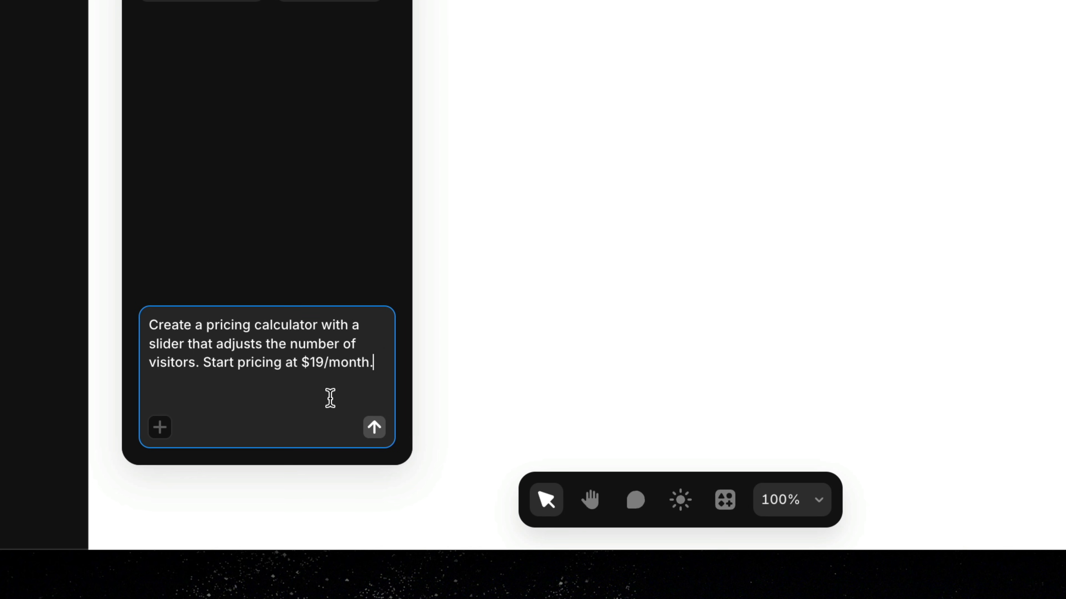
click(373, 427)
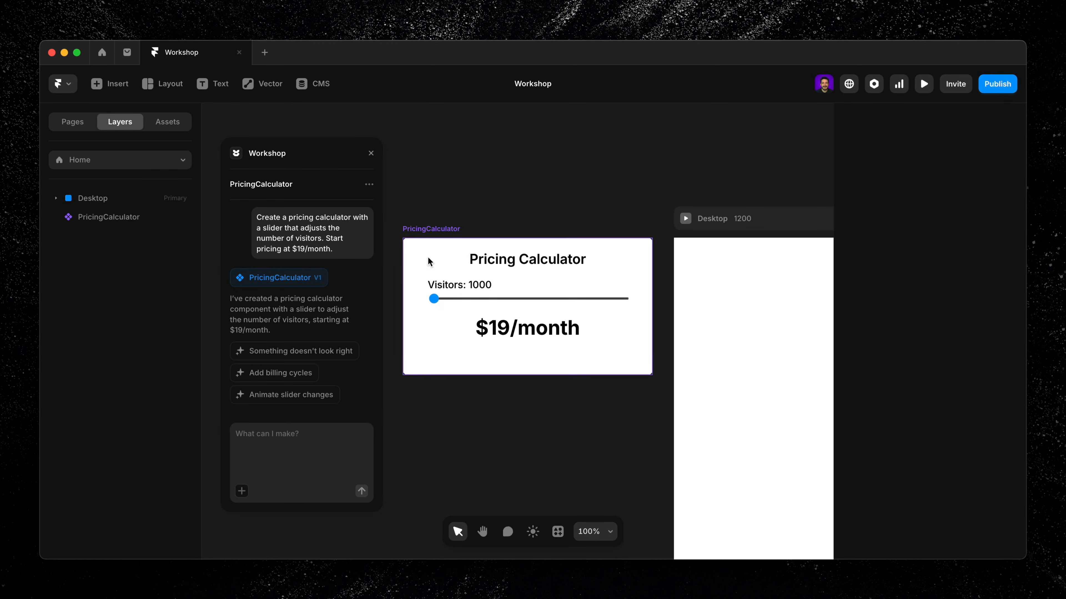
Step: Preview the PricingCalculator alone and drag its visitors slider to check the price updates
click(923, 83)
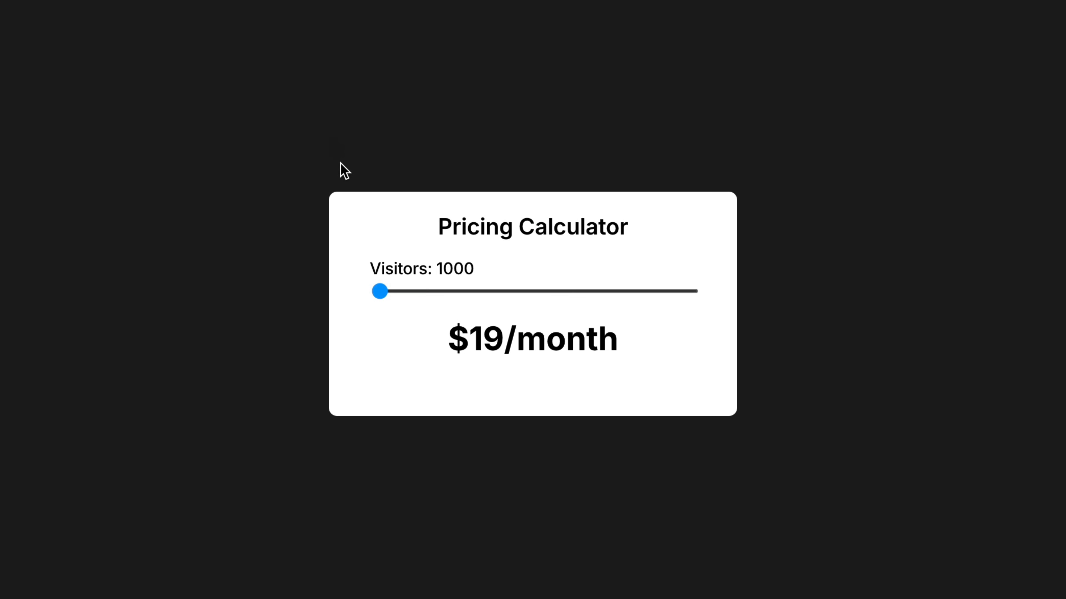
drag(379, 291, 512, 291)
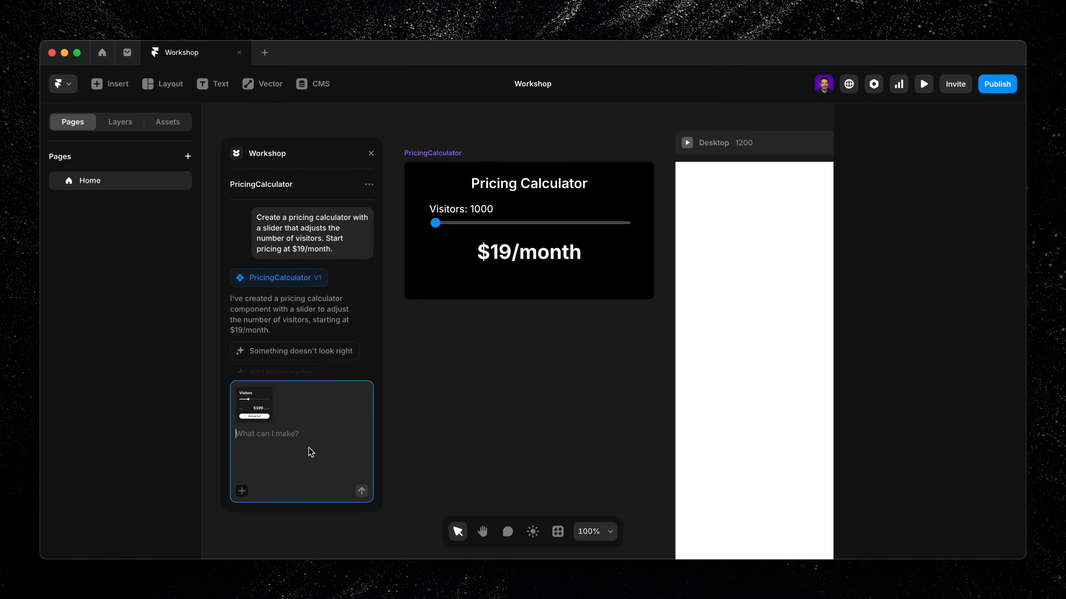
Step: Send 'Style the component like the image' so Workshop matches the attached reference
text(St)
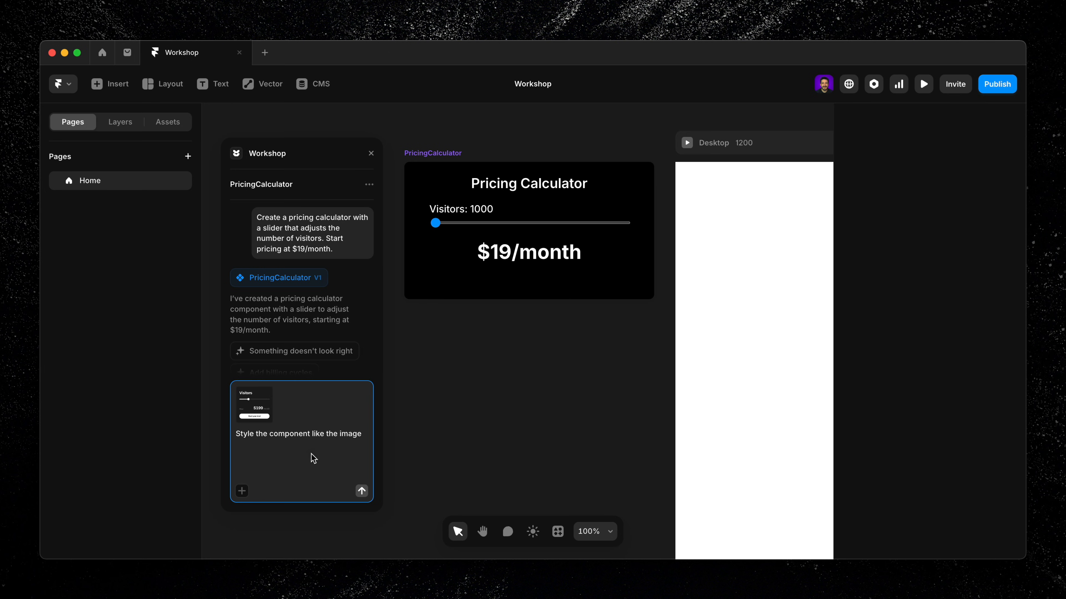
click(362, 490)
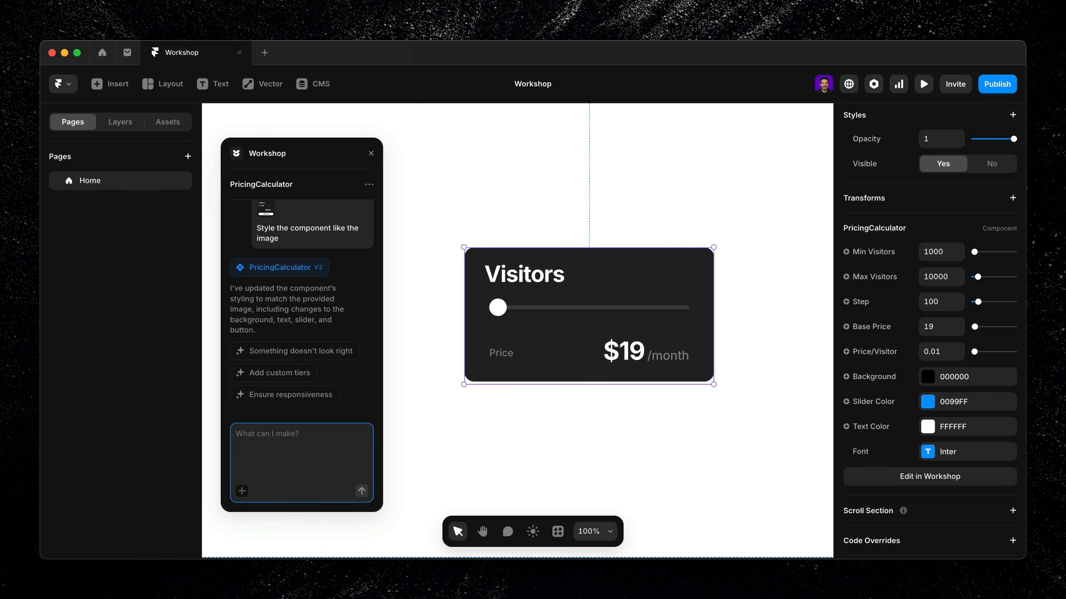
Step: Request a slider tooltip showing the live visitor count, then drag the slider to verify it
text(Add a tooltip below the slider that follows the thumb and shows the current visitor)
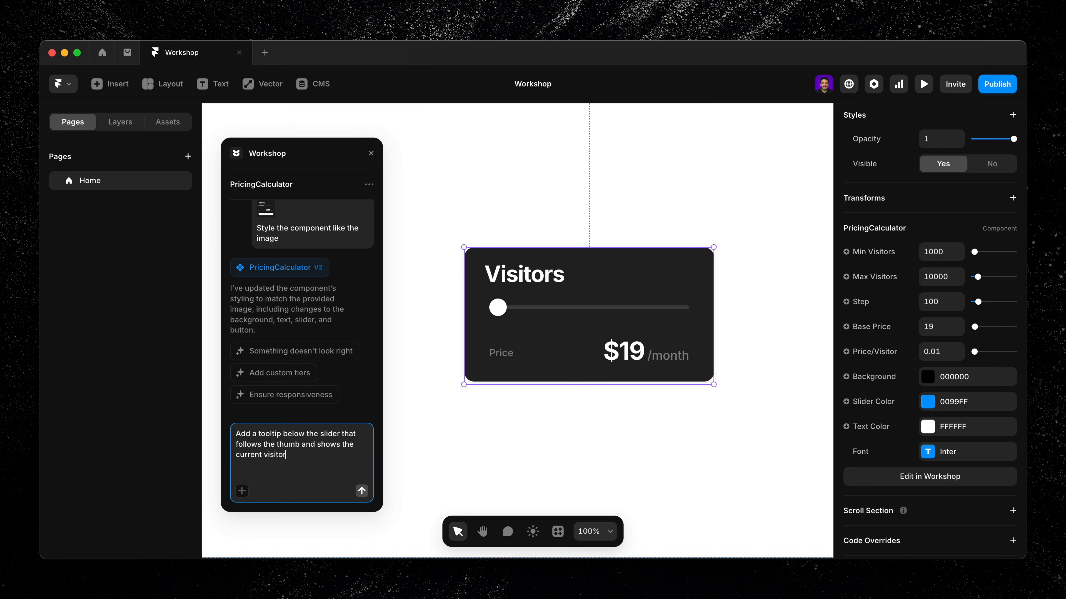
click(361, 491)
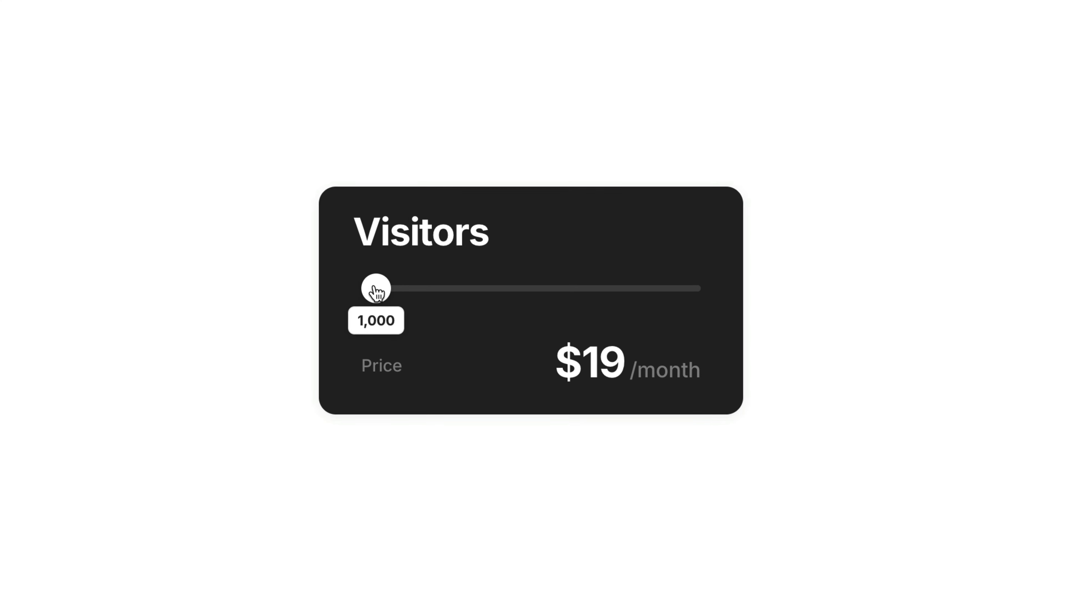
drag(375, 288, 586, 288)
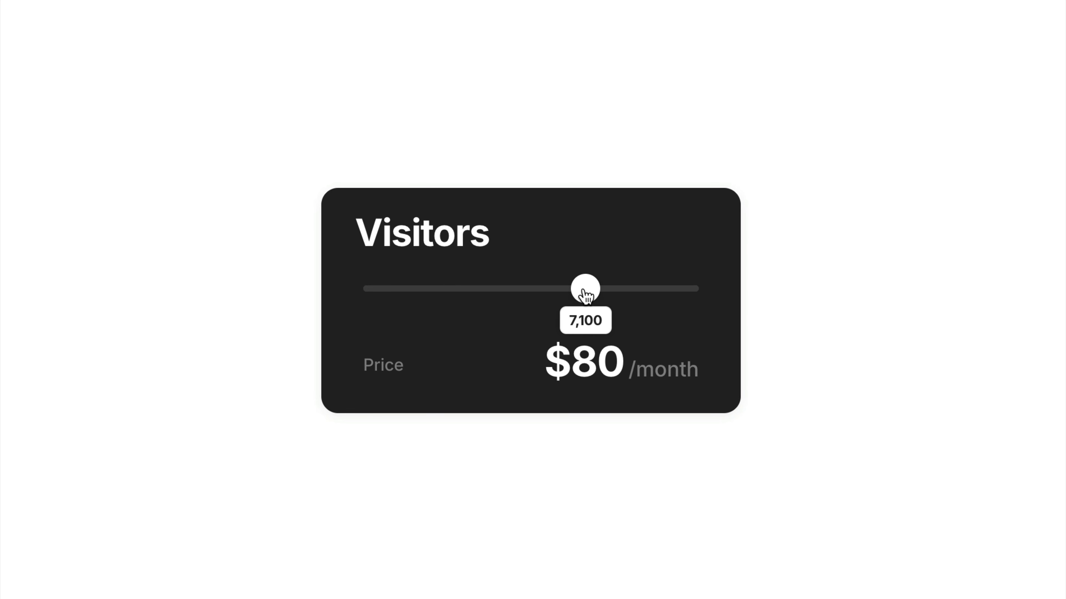
drag(585, 288, 378, 288)
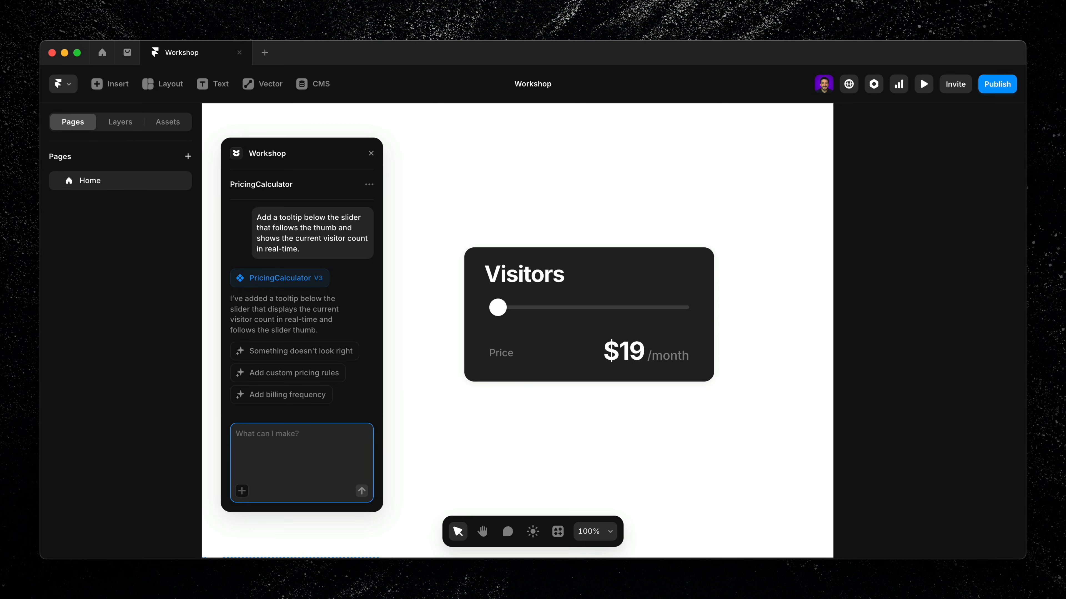
Step: Request a 'Start Your Trial' CTA button with grouped text, colour, radius and font-size properties
click(301, 433)
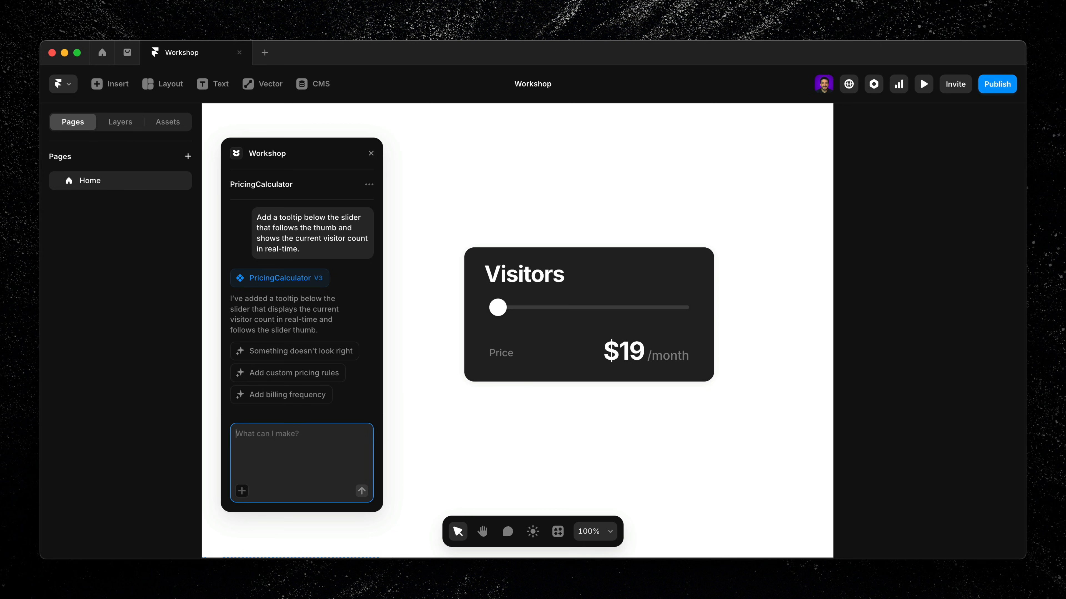
text(Add a CTA at the bottom of the calculator with the text)
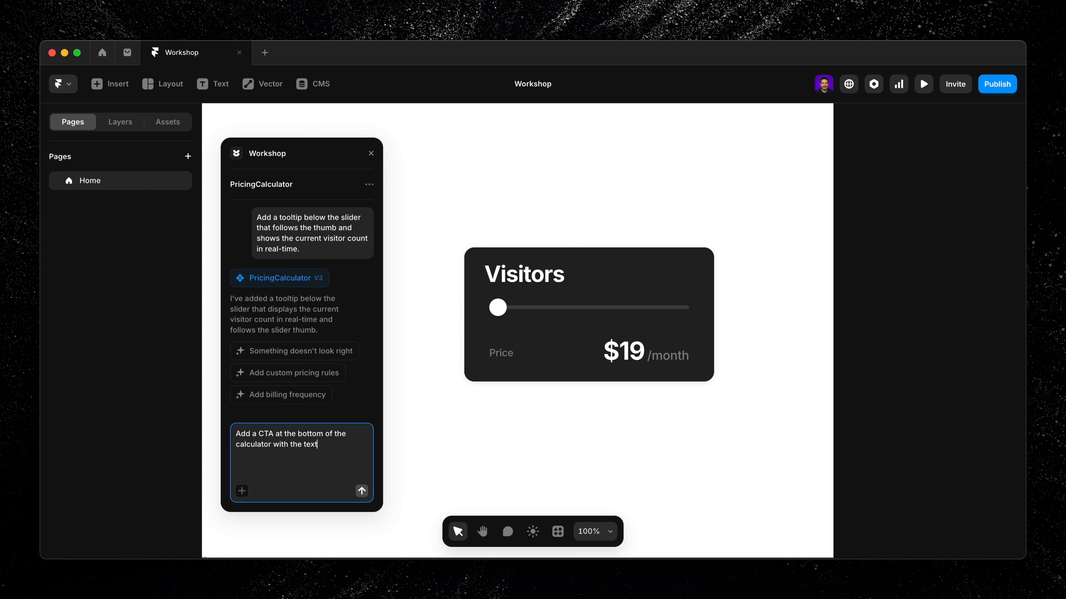
text("Start Your Trial" Group the properties so I can change the color, font,)
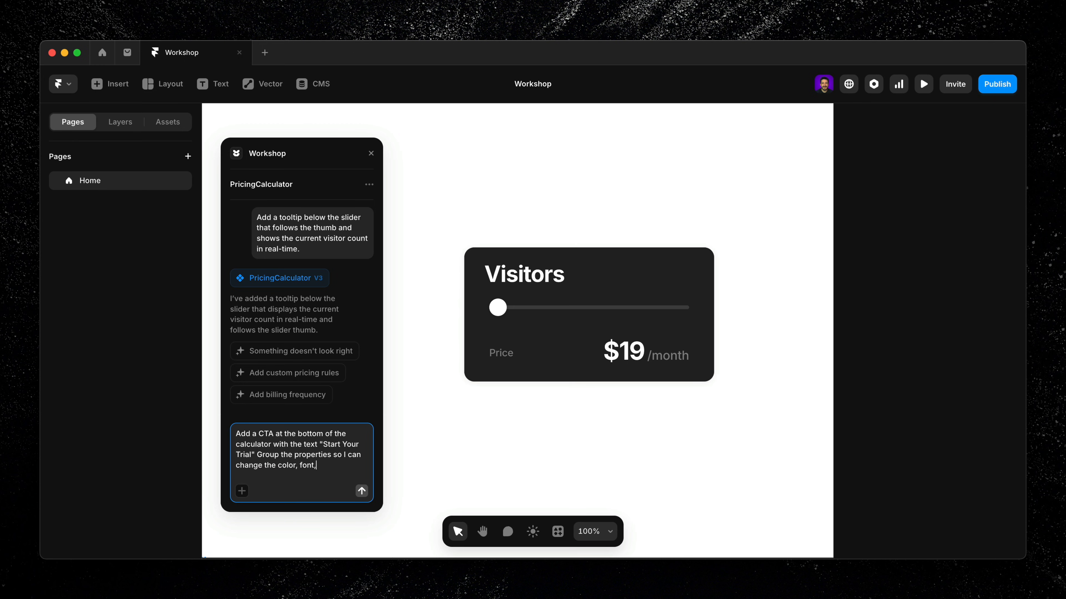
click(361, 491)
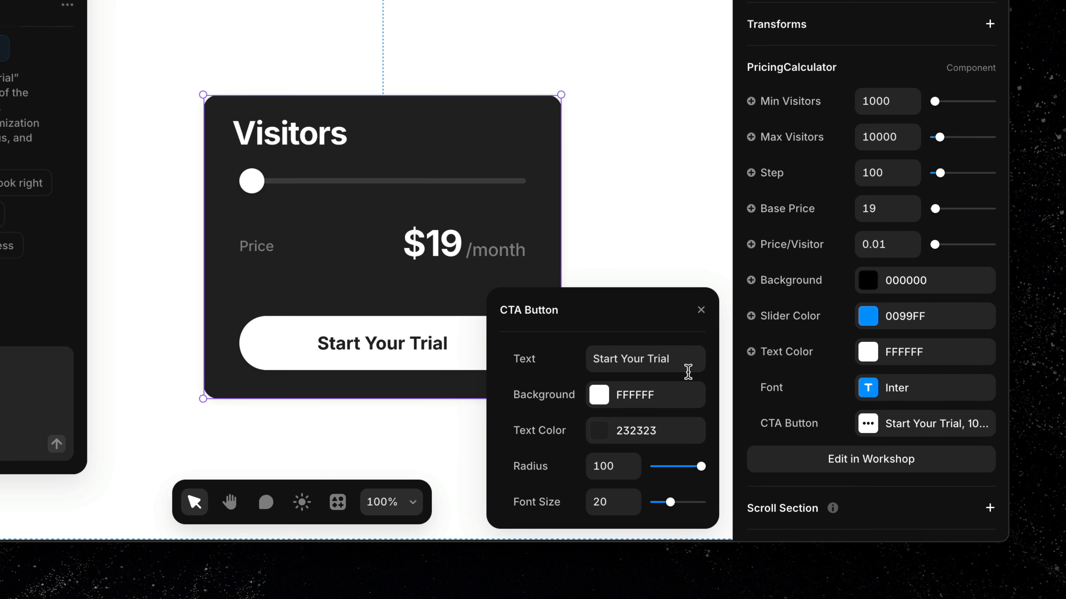
mouse_move(677, 450)
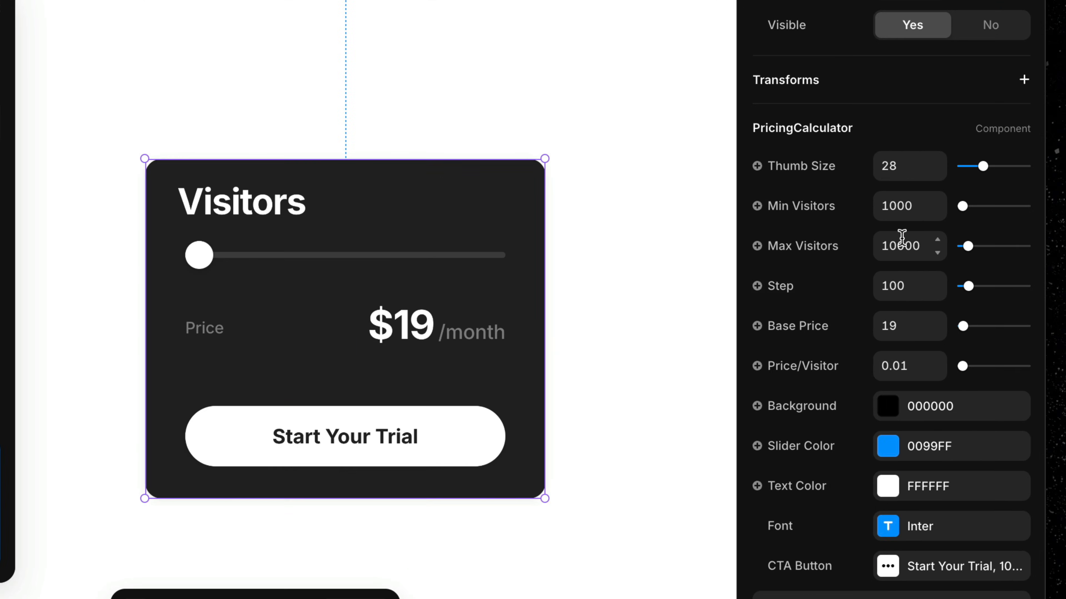
Step: Adjust the Thumb Size property slider, enlarging the thumb and settling around 23
drag(975, 166, 989, 148)
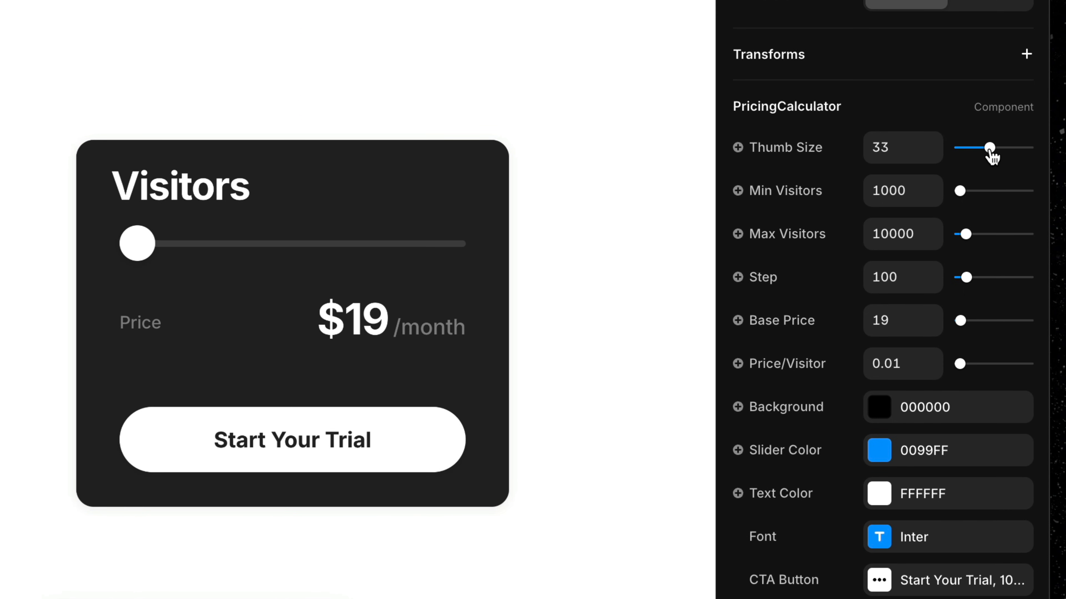
drag(989, 148, 971, 148)
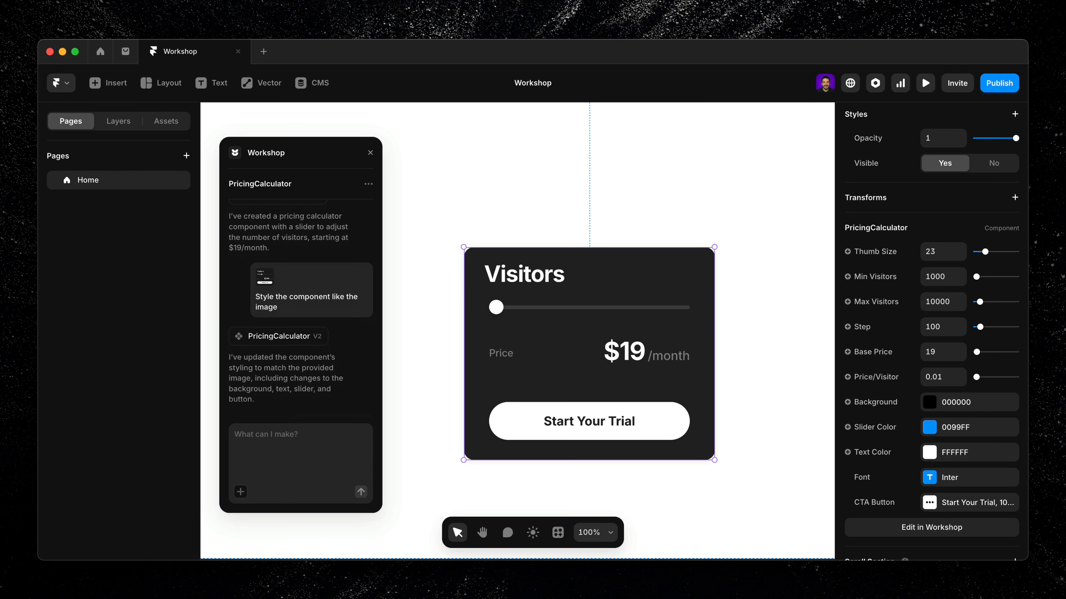
mouse_move(345, 381)
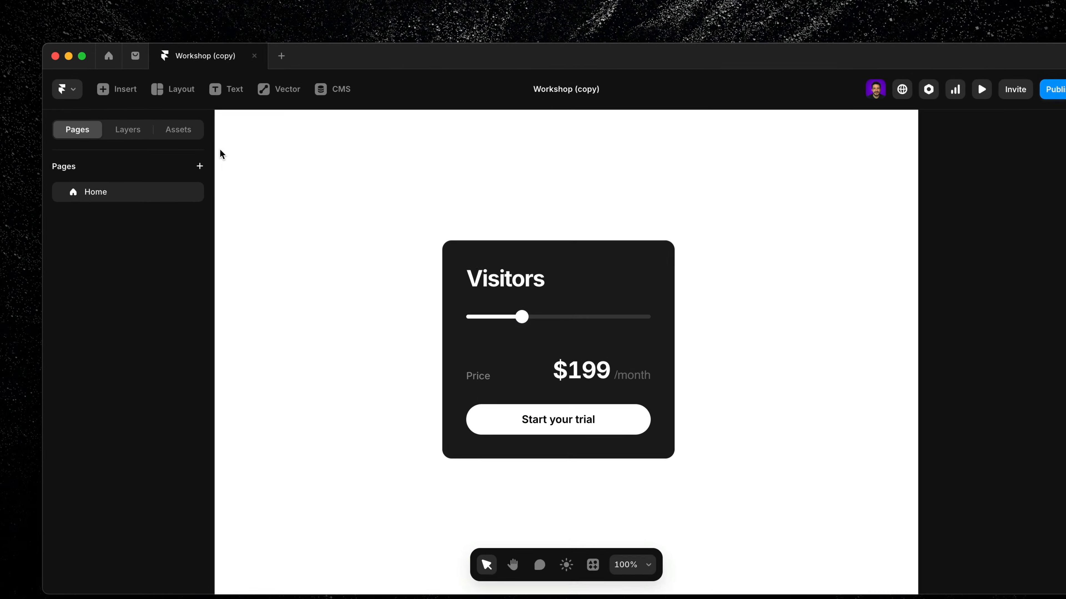
Step: Show the Assets panel and bring up the options menu for PricingCalculator under Project
click(178, 129)
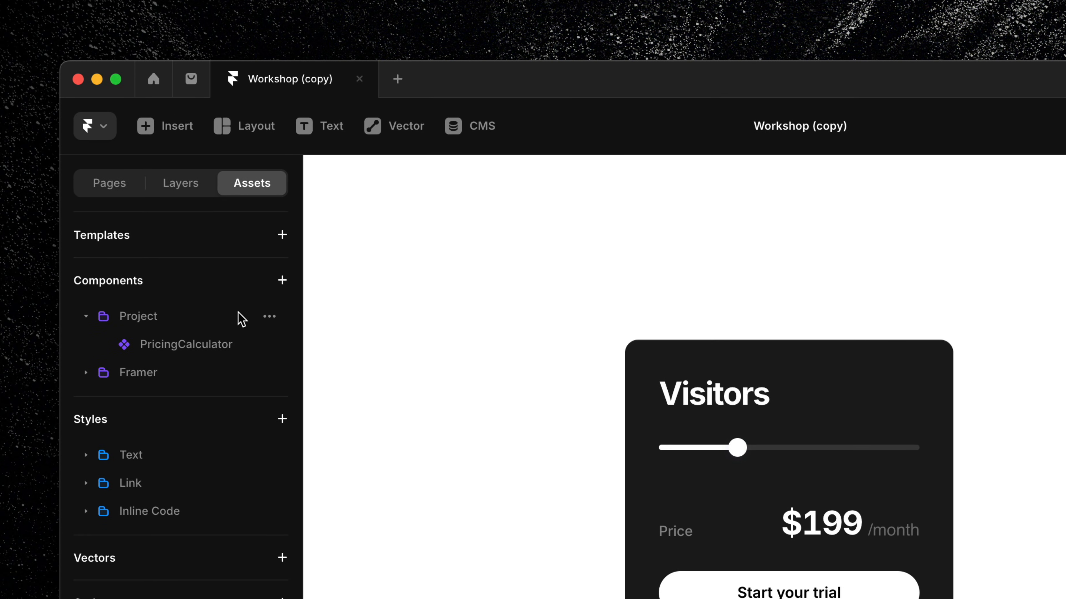
click(269, 344)
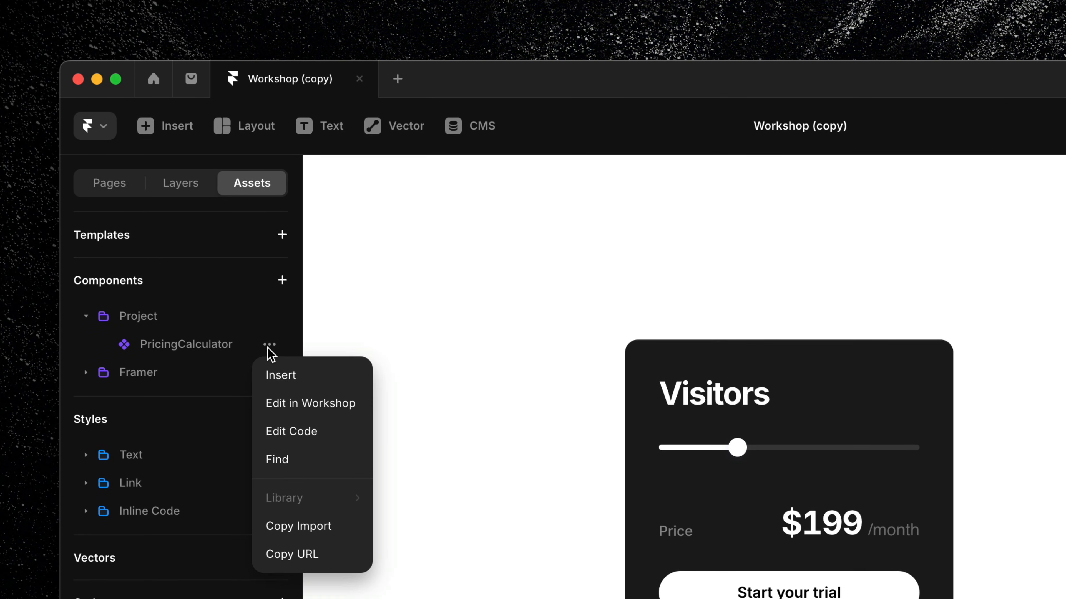